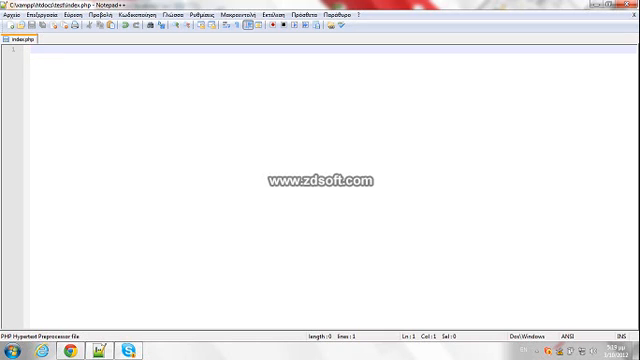
Step: Write an empty form in index.php with action index.php and method post
type("<?php")
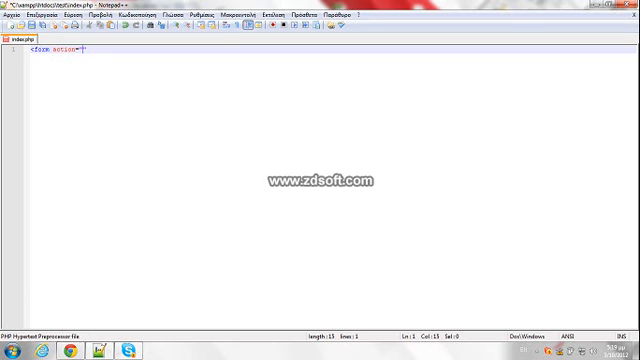
type("index.php")
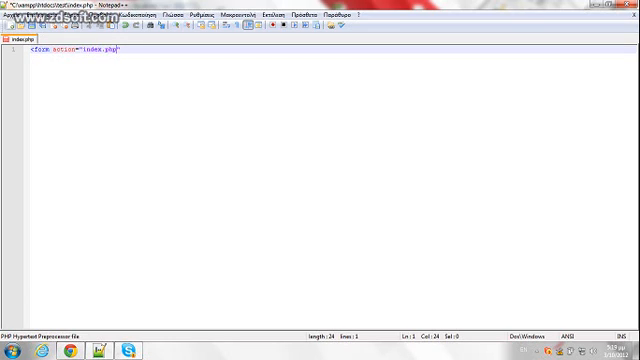
type("method=\"")
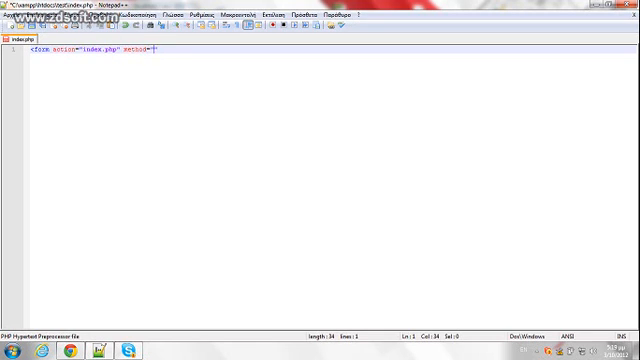
type("post\"")
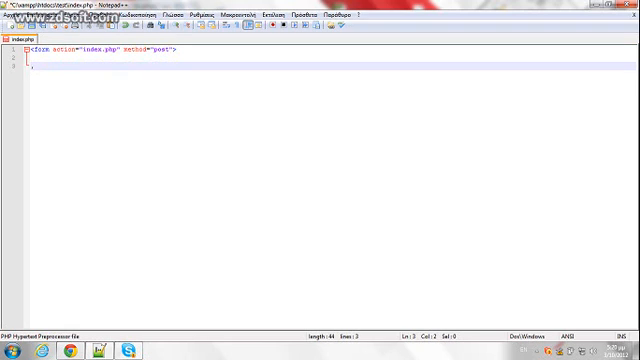
type("</form>")
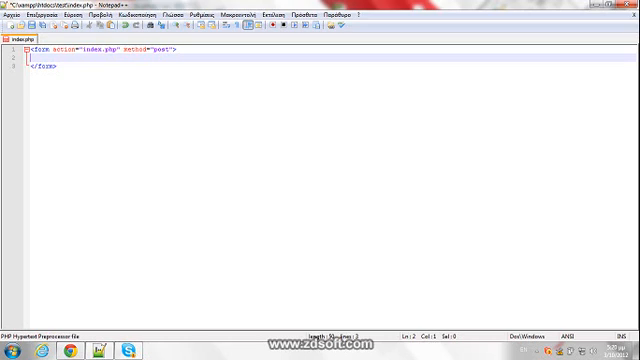
Step: Add the label 'Your name:' with a text input named name, followed by <p>
type("Your na")
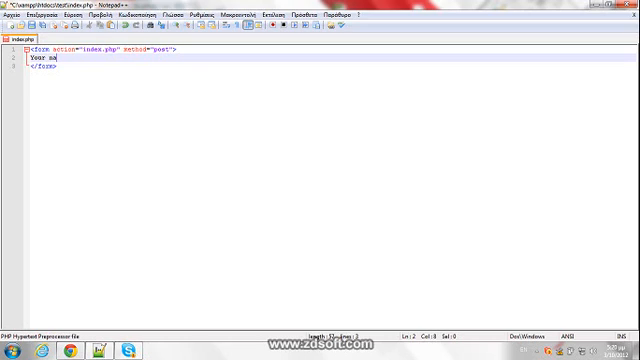
type("me:")
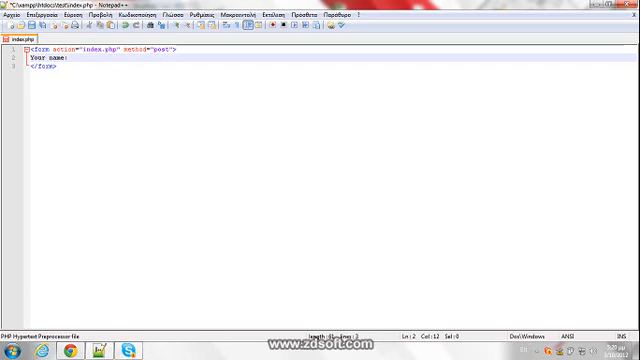
type("<input type=\"text\"")
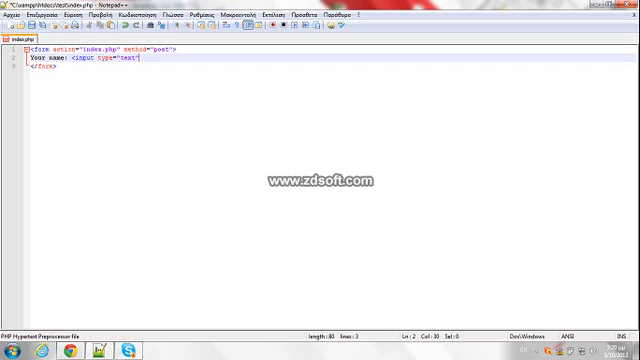
type("name=")
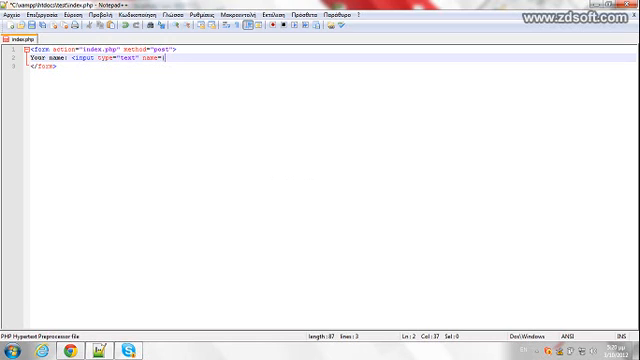
type("nam")
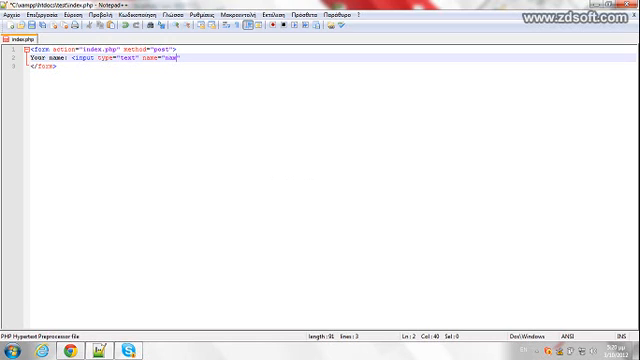
type("e\">")
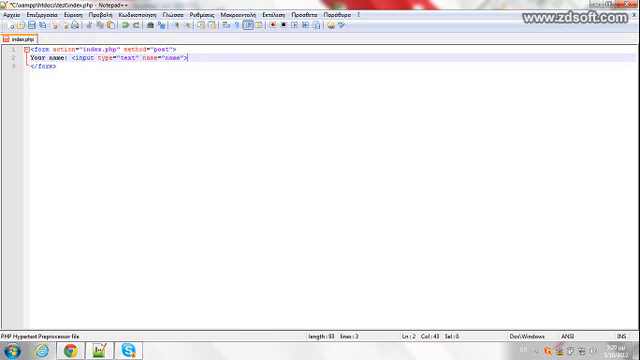
type(">")
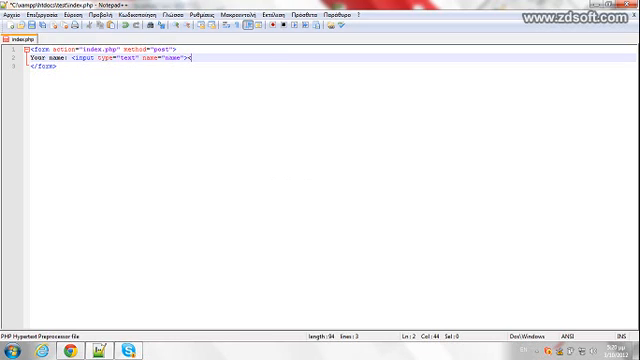
type("<p>")
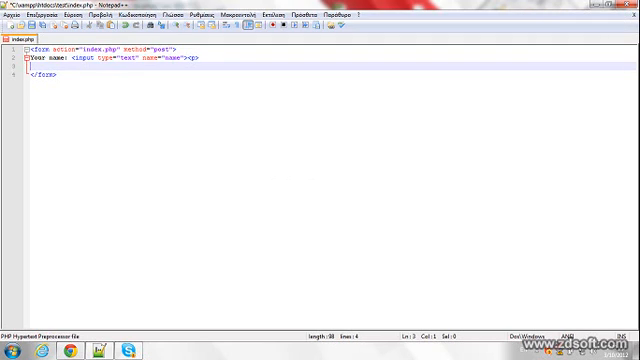
Step: Add a submit input named submit with value 'Send!' and save index.php
type("<input type=")
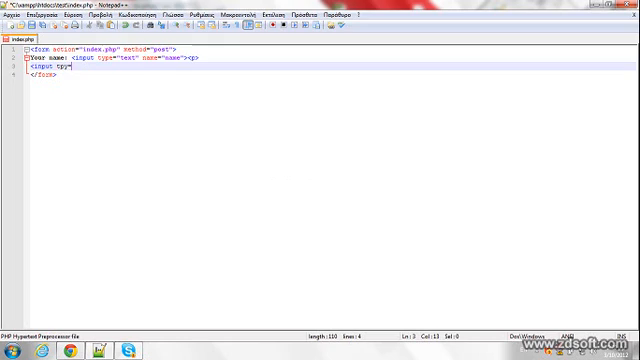
key("BackSpace")
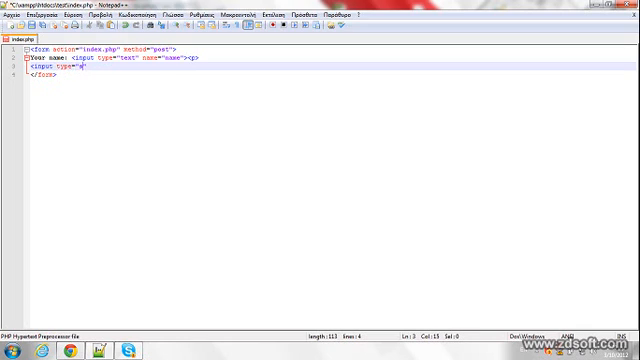
type("submit\" nam")
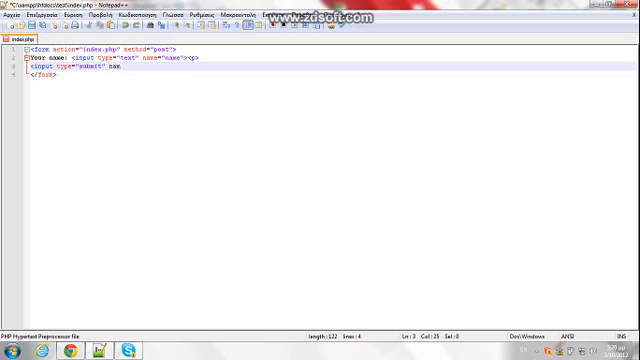
type("\"\"")
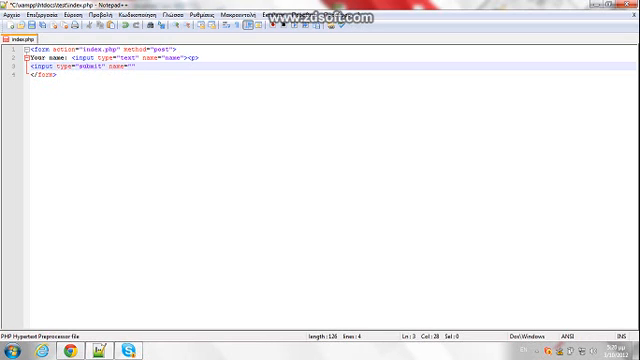
type("submit")
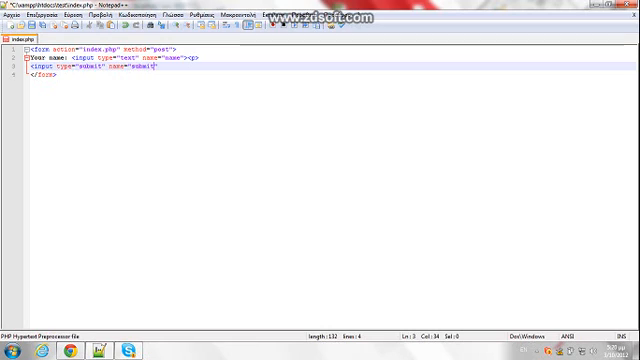
type("value=\"Send!")
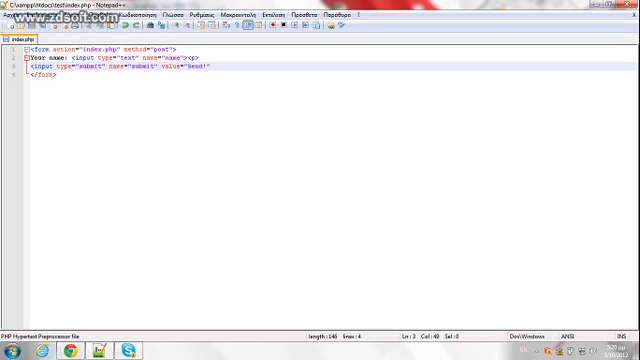
type("\">")
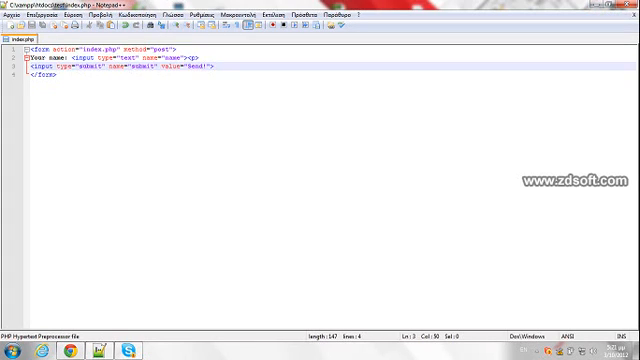
left_click(10, 32)
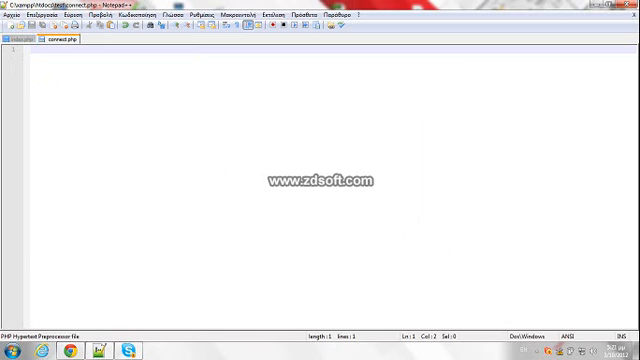
Step: In connect.php, set $connect = mysql_connect("localhost","root","") or die(mysql_error())
type("<?php")
type("?>")
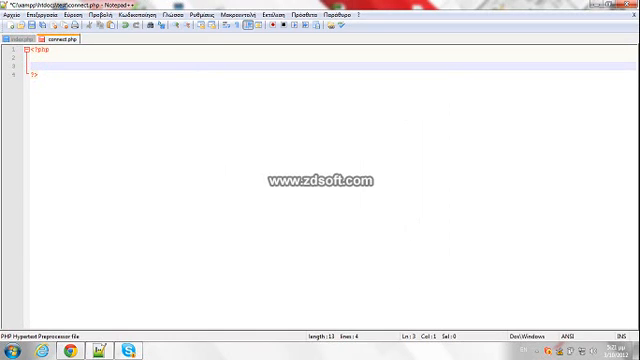
type("$con")
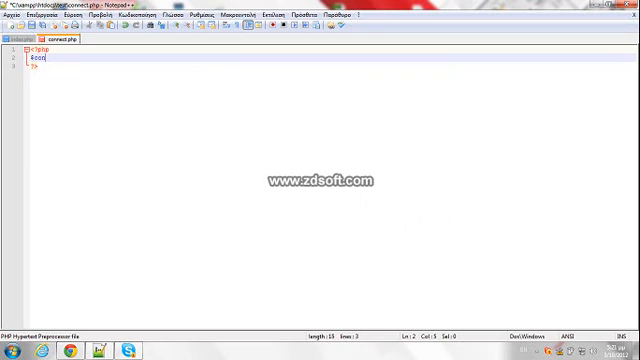
type("nect")
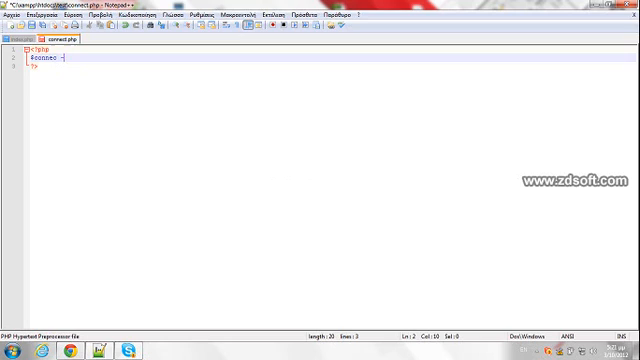
type("= mysql")
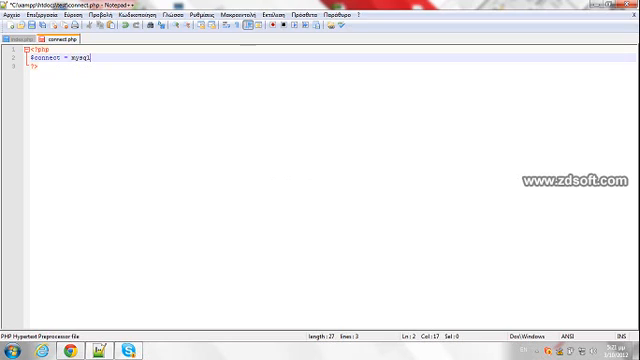
type("_connecy")
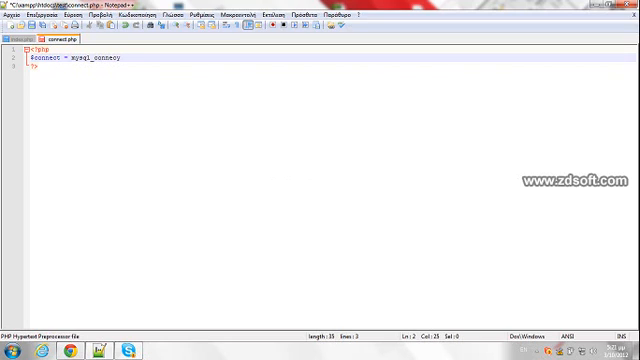
type("()1")
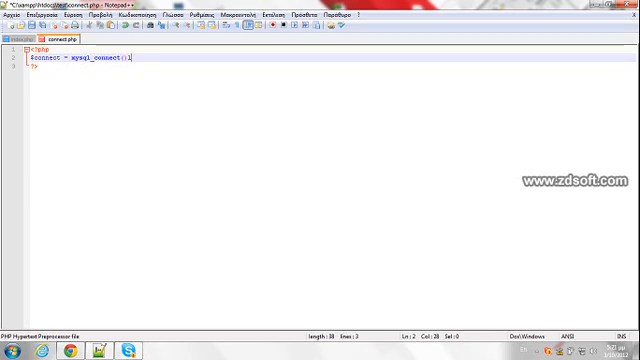
type("\"\"")
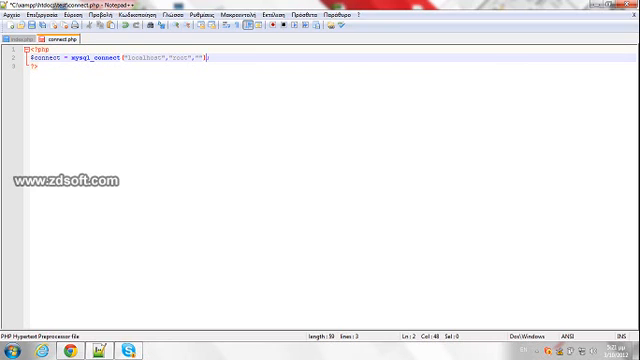
type("or die(mysql_error(")
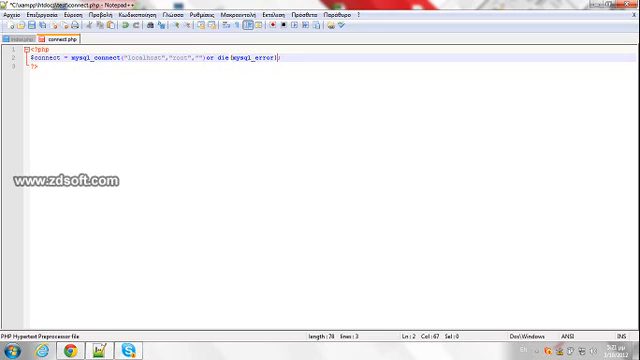
type(";")
type("mysql_select_db(\"users\");")
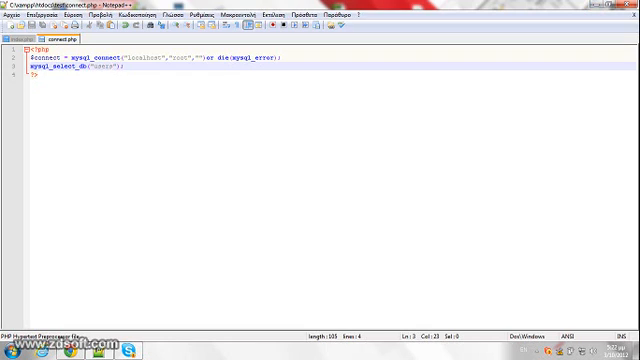
Step: Add mysql_select_db("users") or die(mysql_error()) to connect.php
double_click(30, 67)
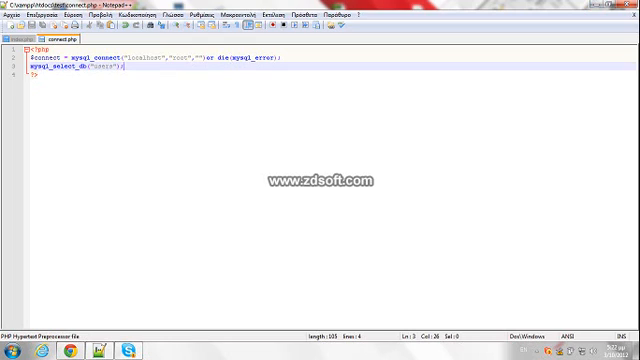
double_click(254, 66)
type("or die(")
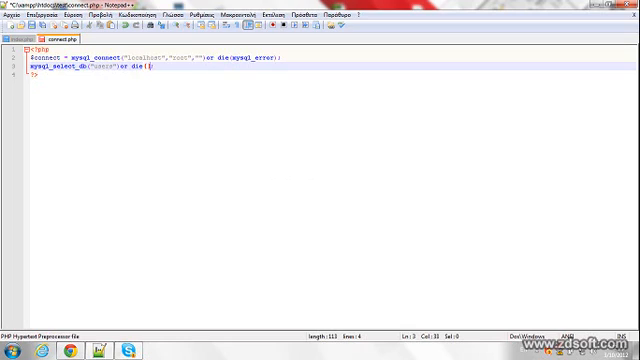
type("mysql_")
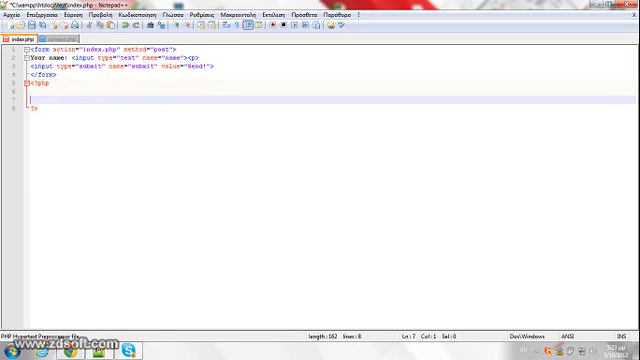
Step: Add include("connect.php"); inside the PHP block of index.php
type("include()")
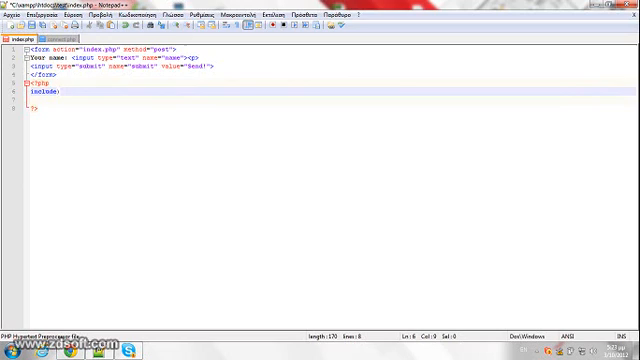
type("(\"\");")
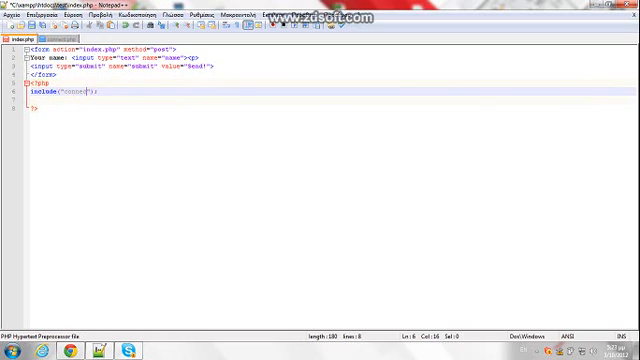
type(".php")
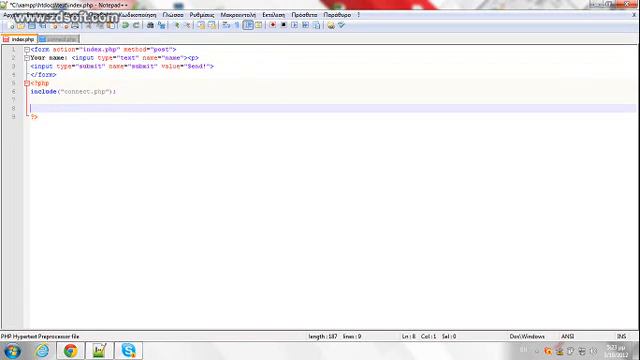
Step: Assign $name = $_POST['name'] and $submit = $_POST['submit'] in index.php
type("$")
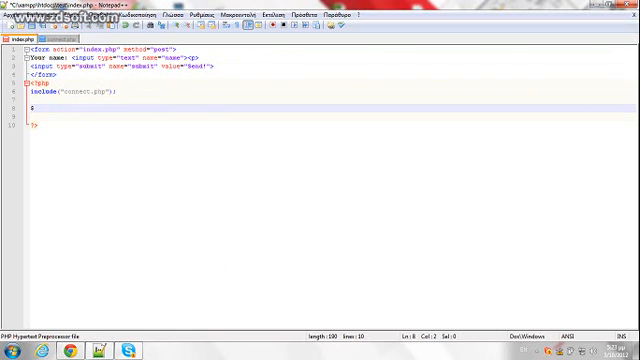
type("name =")
type("$submit")
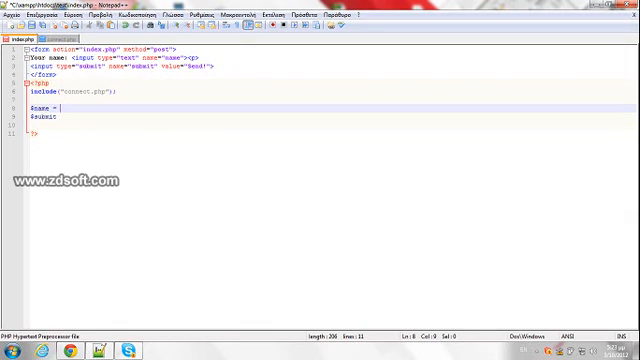
type("$_POST")
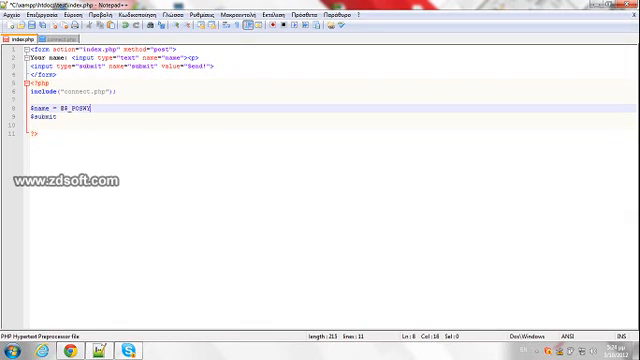
type("[]")
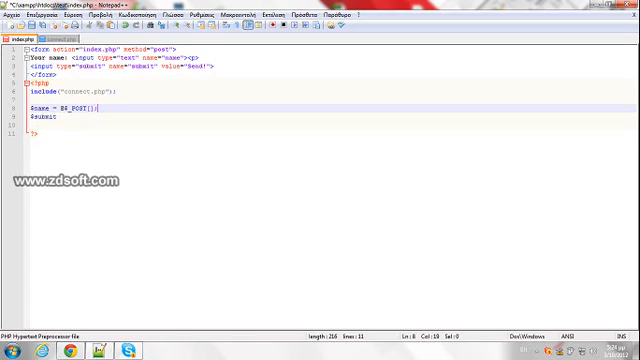
type("'name'")
left_click(64, 116)
type(" = $_POST['submit'];")
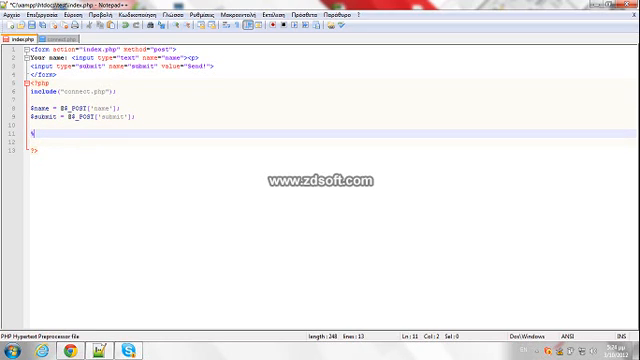
Step: Add $queryreg = mysql_query("INSERT INTO pass VALUES ('','$name')")
type("$")
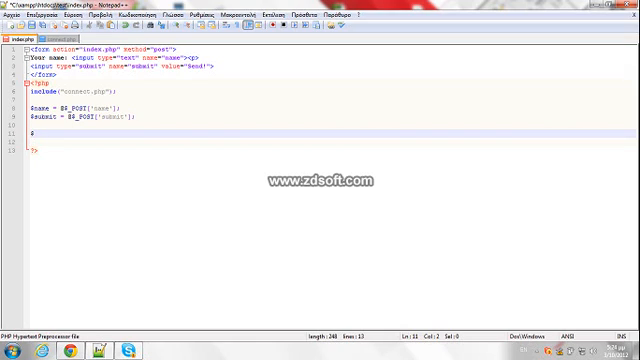
type("$query")
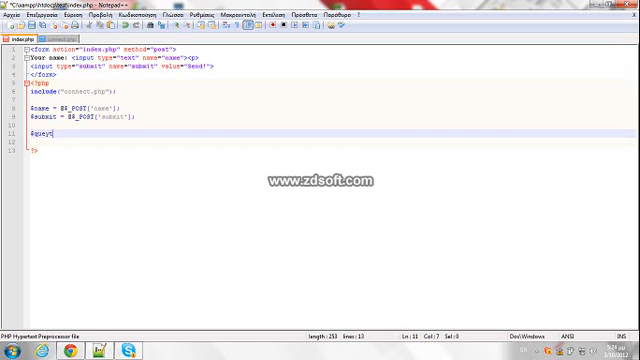
type("reg =")
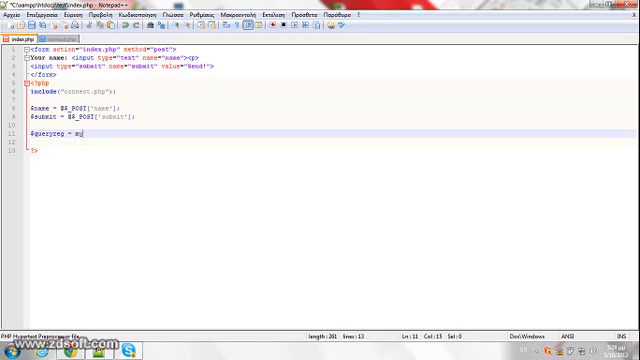
type("mysql_qu")
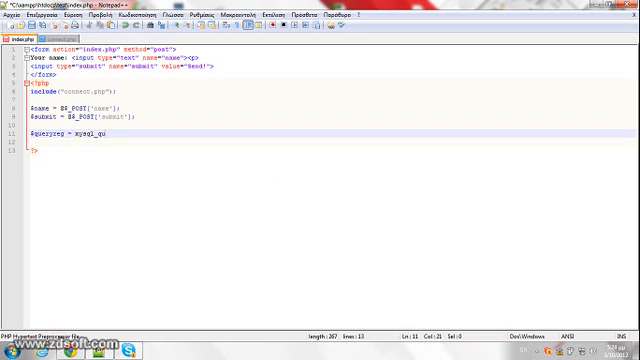
type("ry")
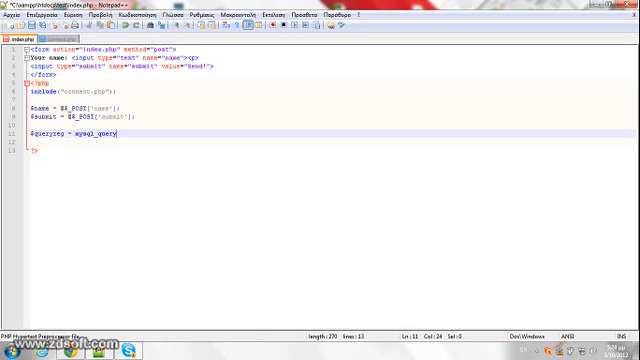
type("(\"\")")
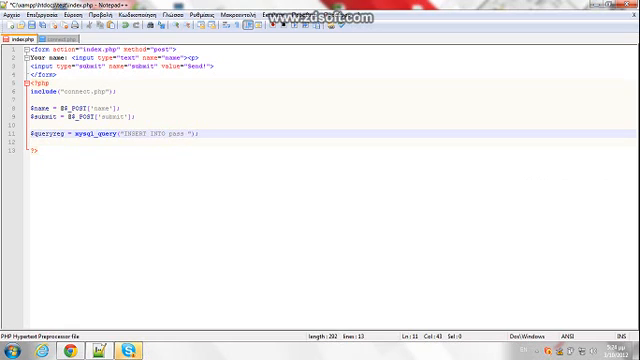
type("VALUES ('','$name")
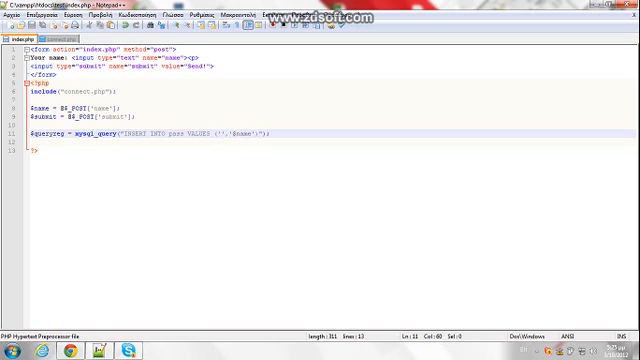
double_click(40, 102)
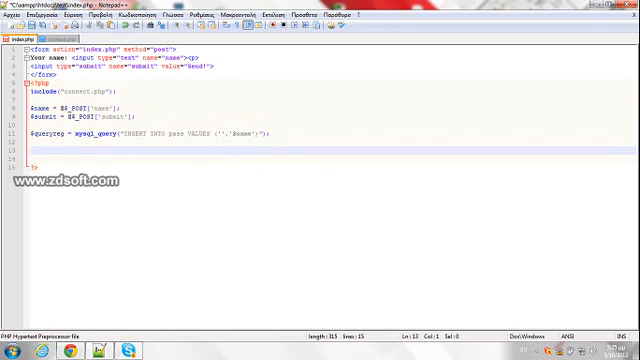
Step: Add if($submit){ echo "Your name has been sent"; } below the query line
type("if(")
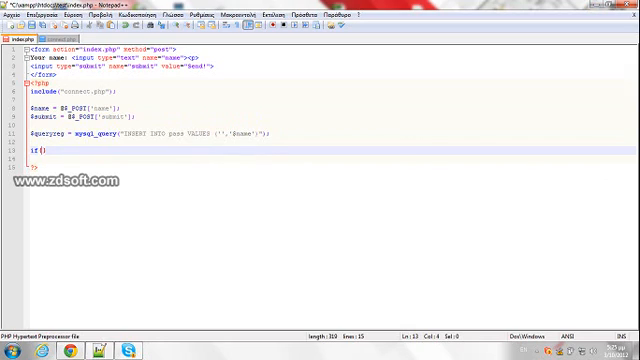
type("$submit")
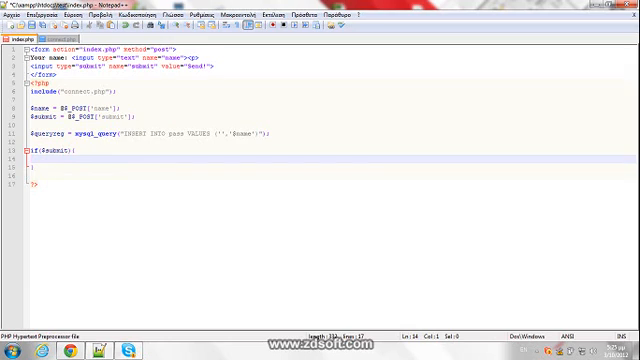
type("echo \"\")")
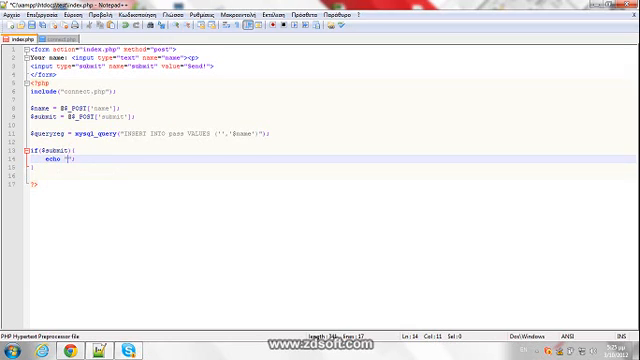
type("\"")
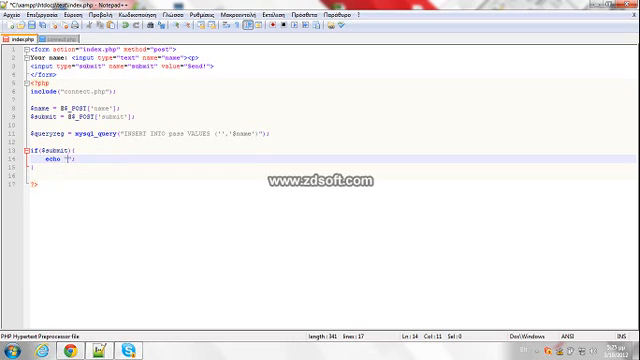
type("Your name has been")
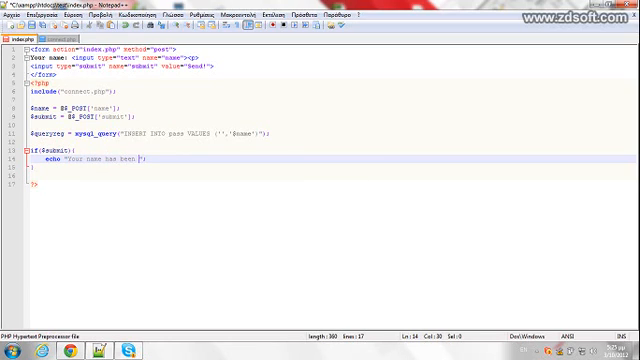
type("sent")
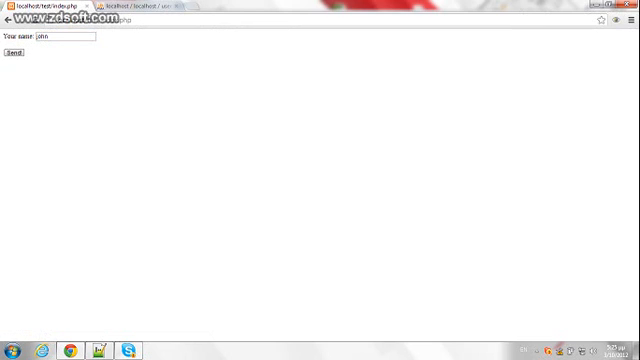
Step: Submit the name john via Send, then start typing george
left_click(11, 52)
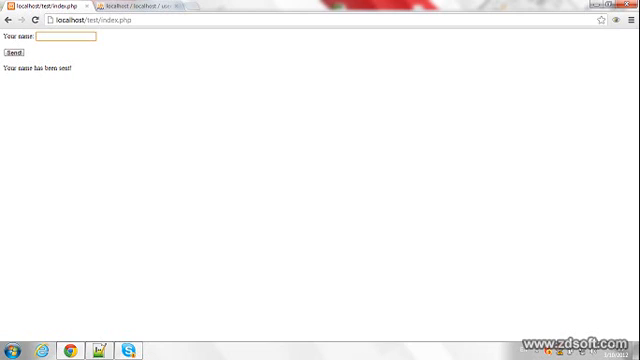
type("george")
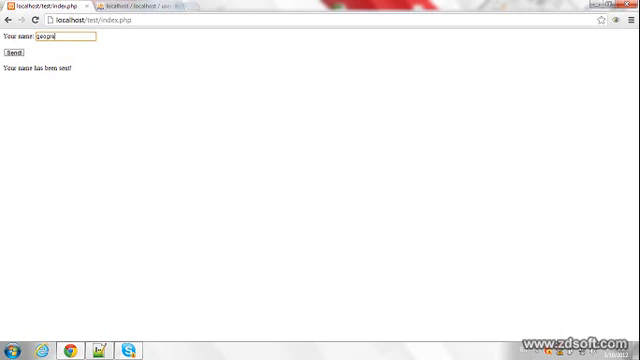